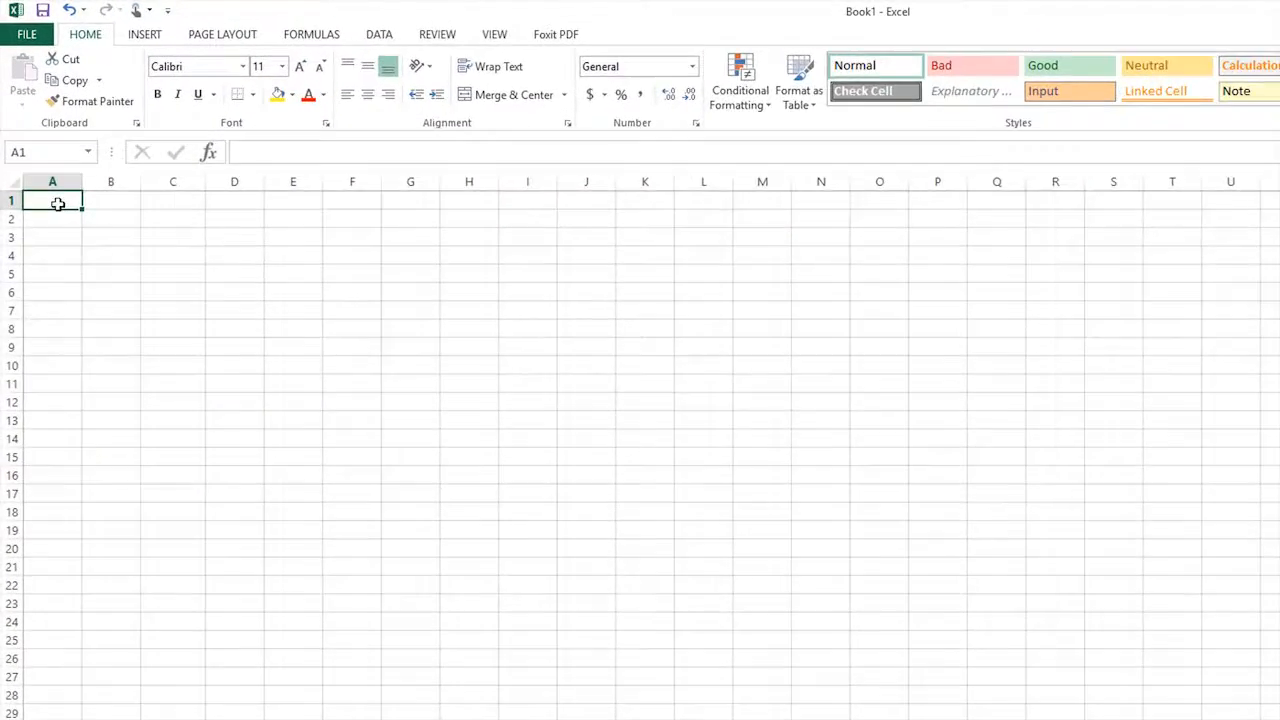
Switch to Page Layout and back to Home, then select column F
click(222, 34)
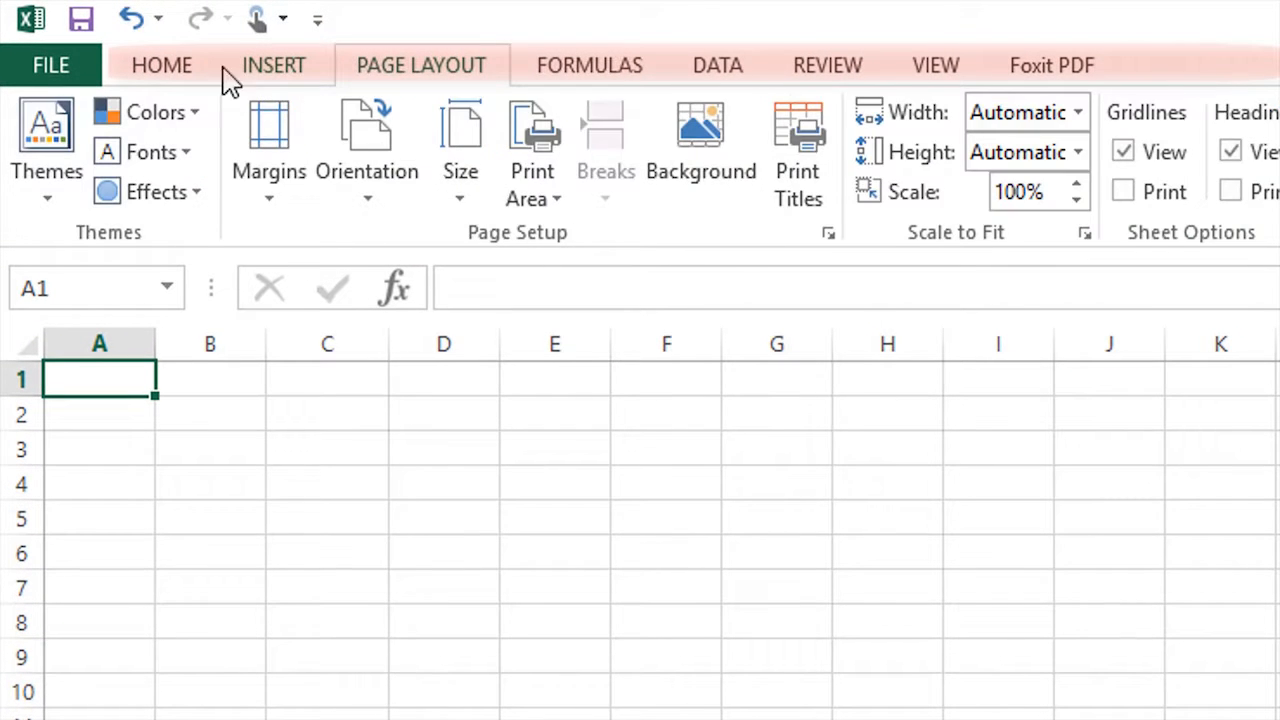
click(161, 65)
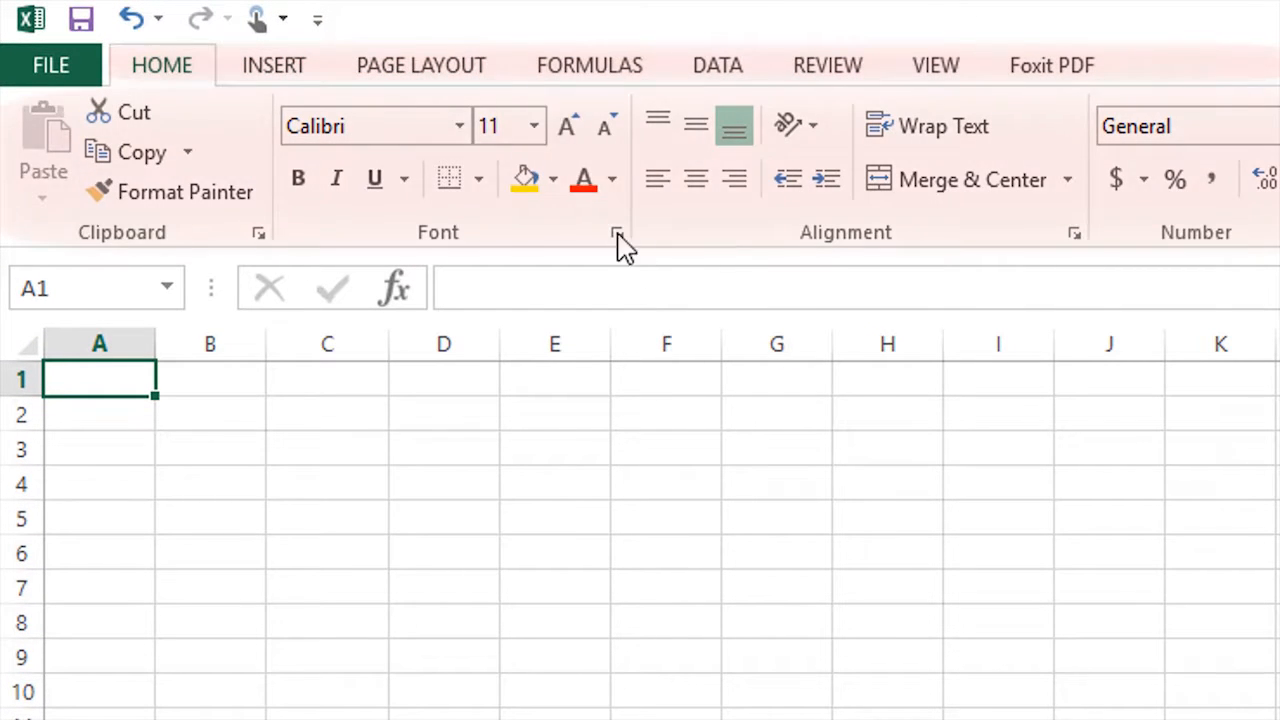
mouse_move(1030, 140)
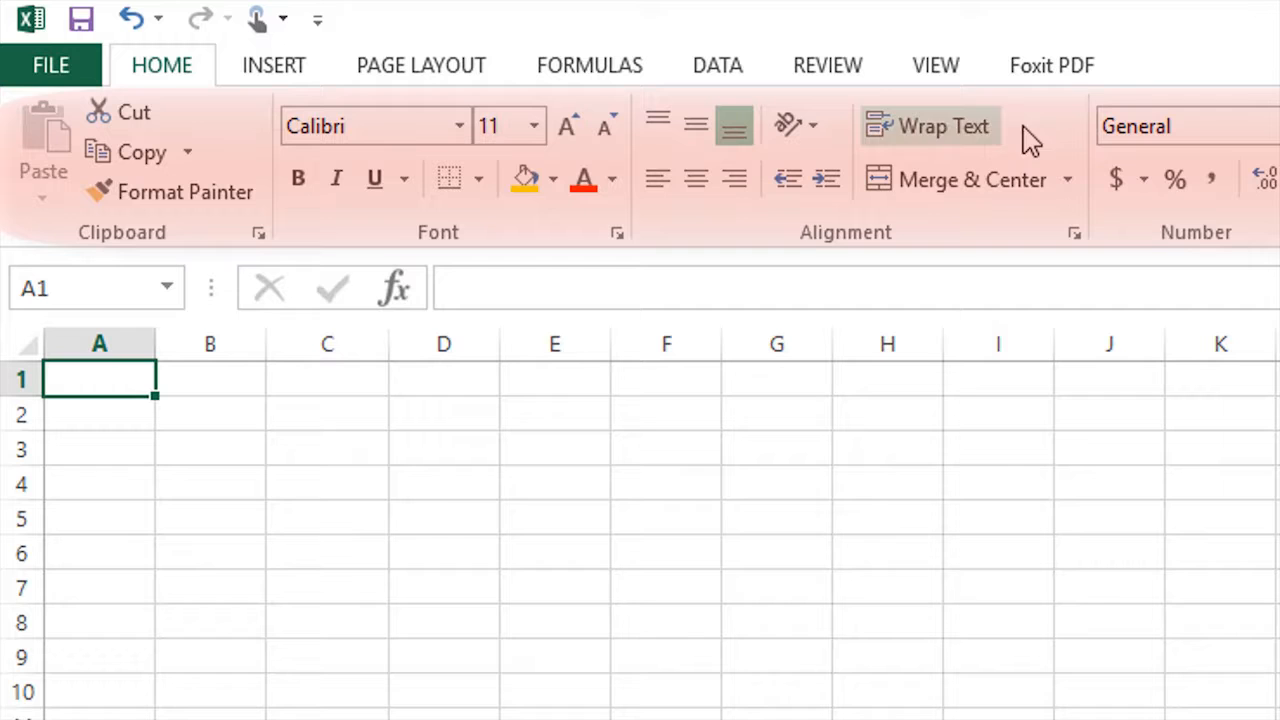
mouse_move(1110, 300)
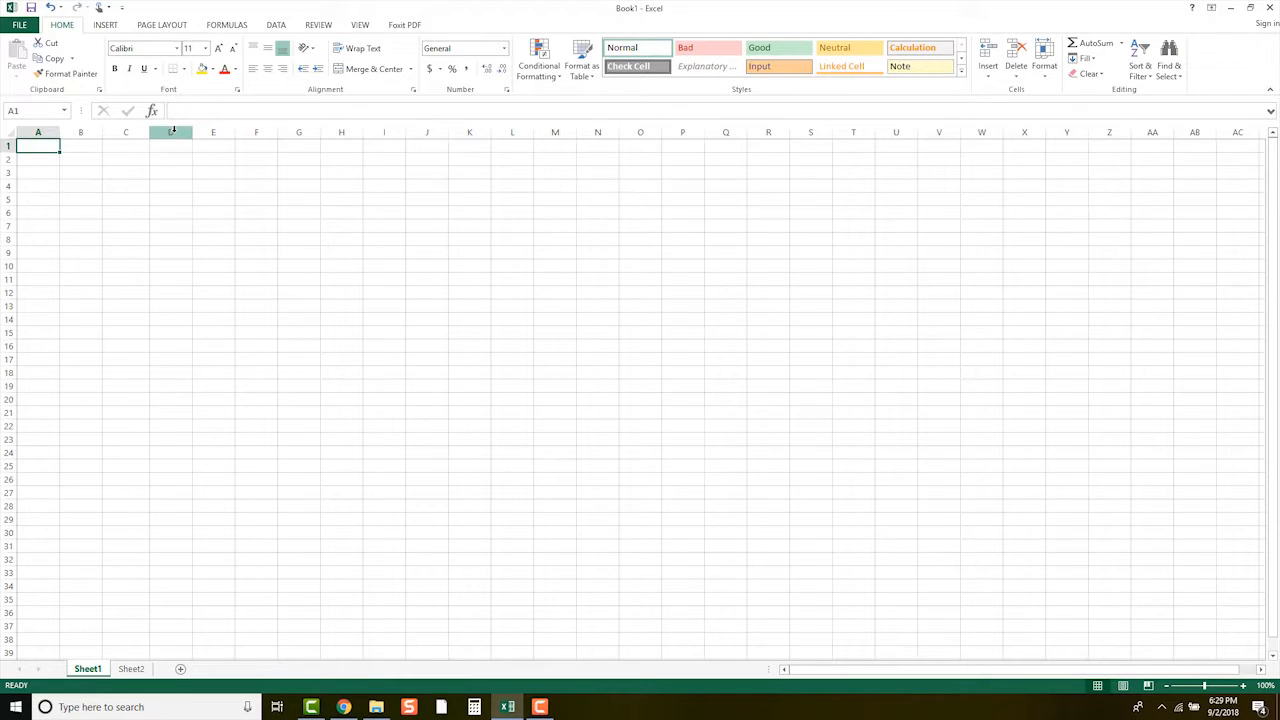
click(256, 131)
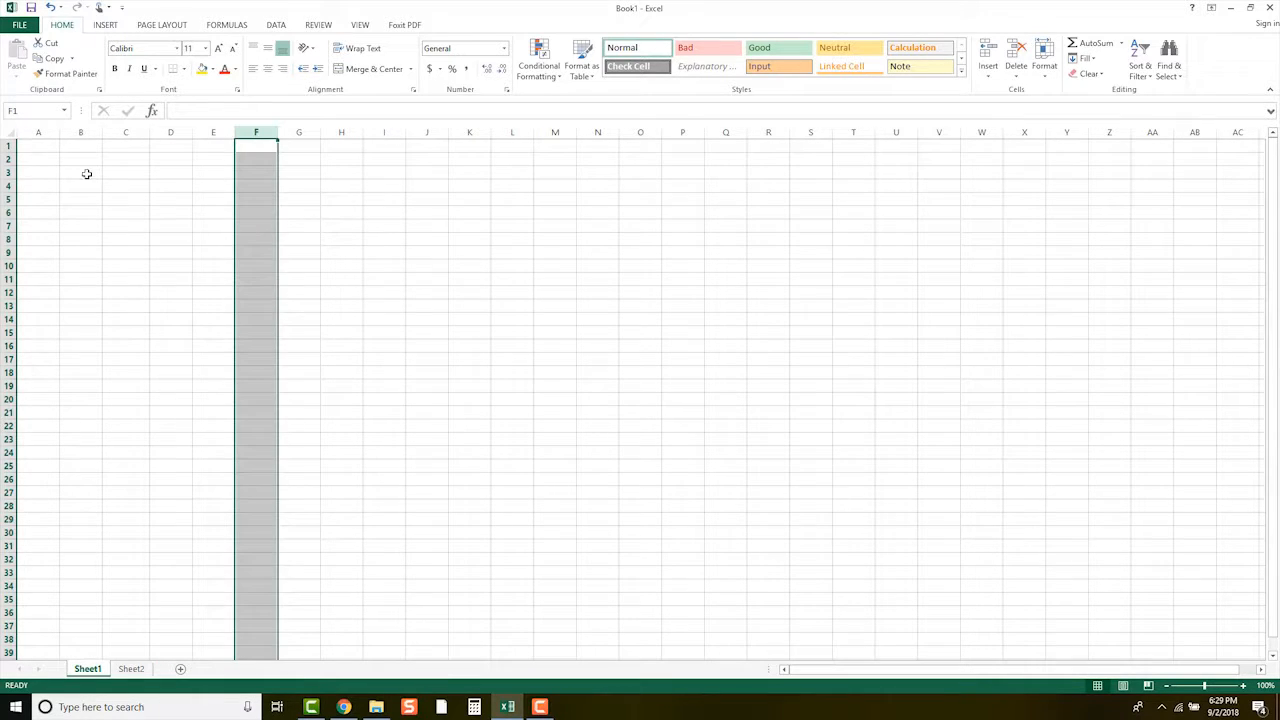
click(170, 132)
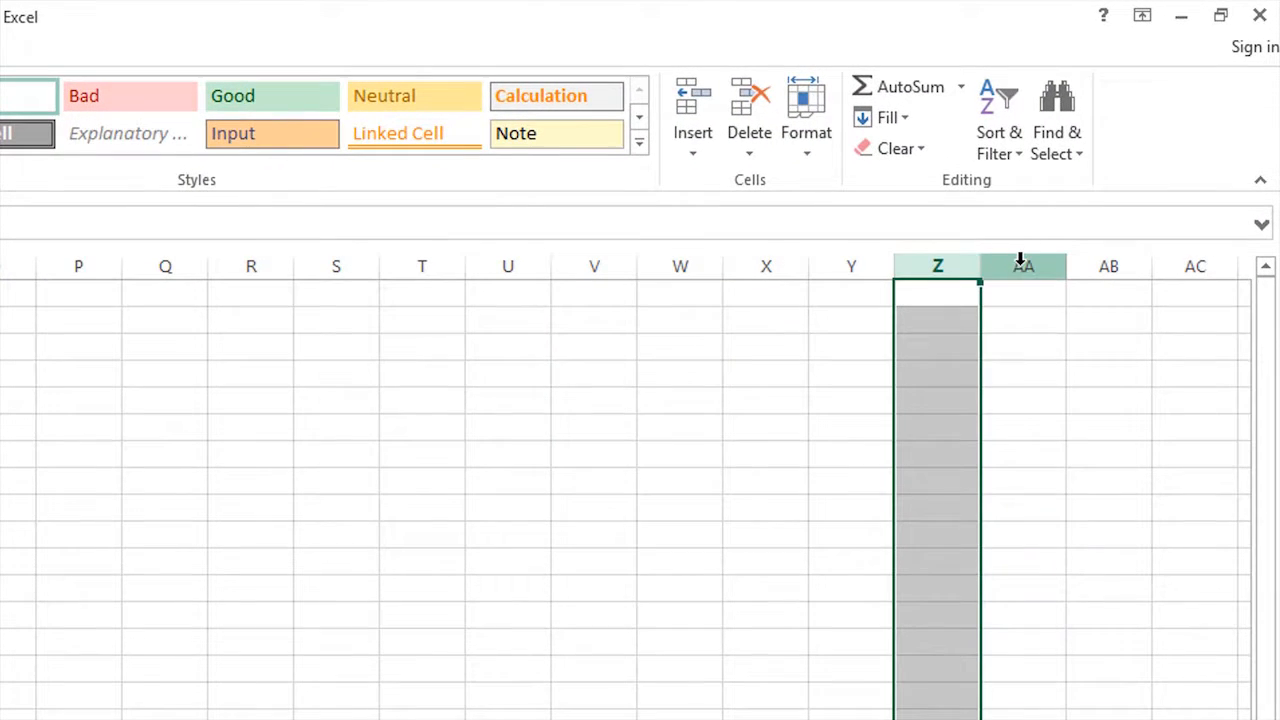
Select columns AA and AC, then zoom the worksheet in to 130%
click(1022, 266)
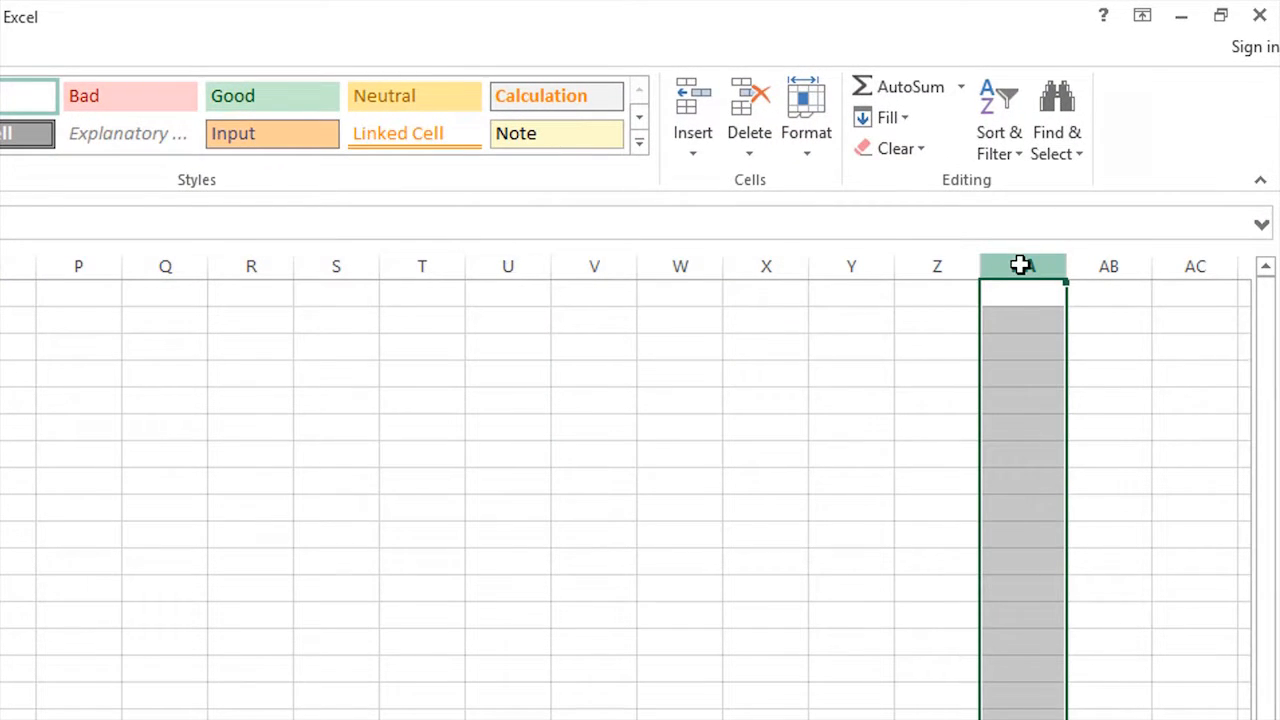
click(1194, 266)
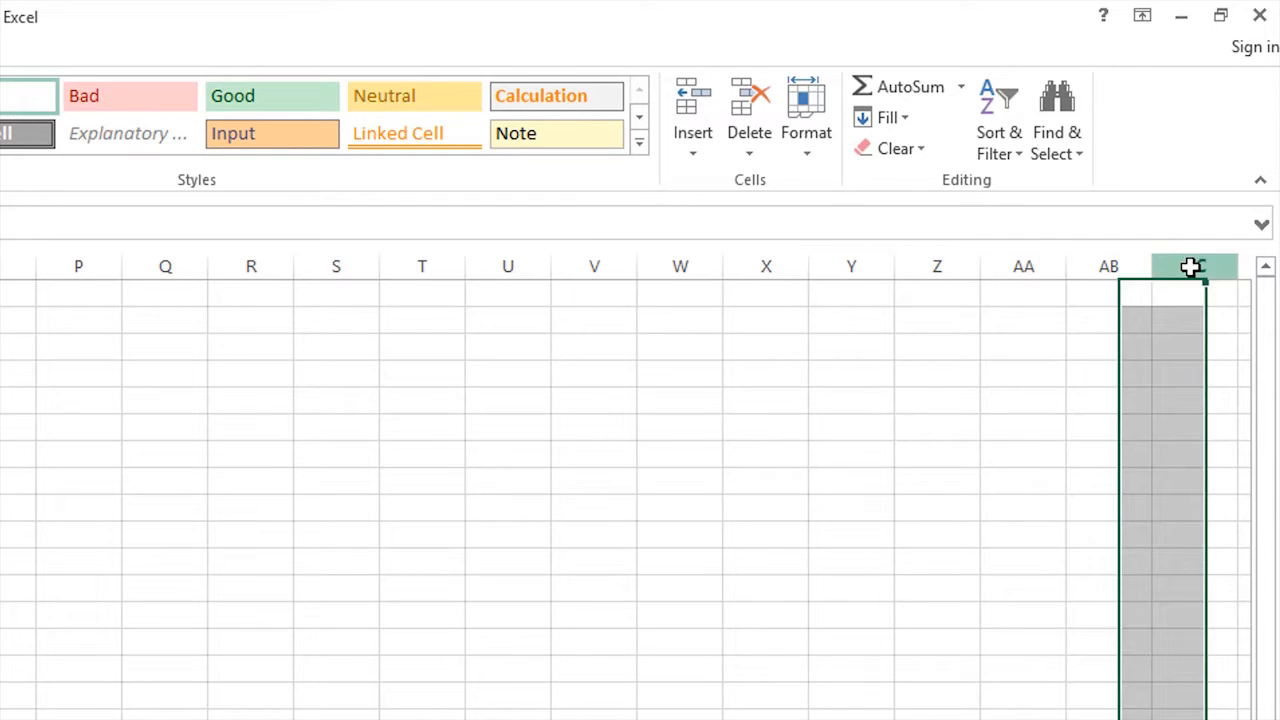
click(1195, 266)
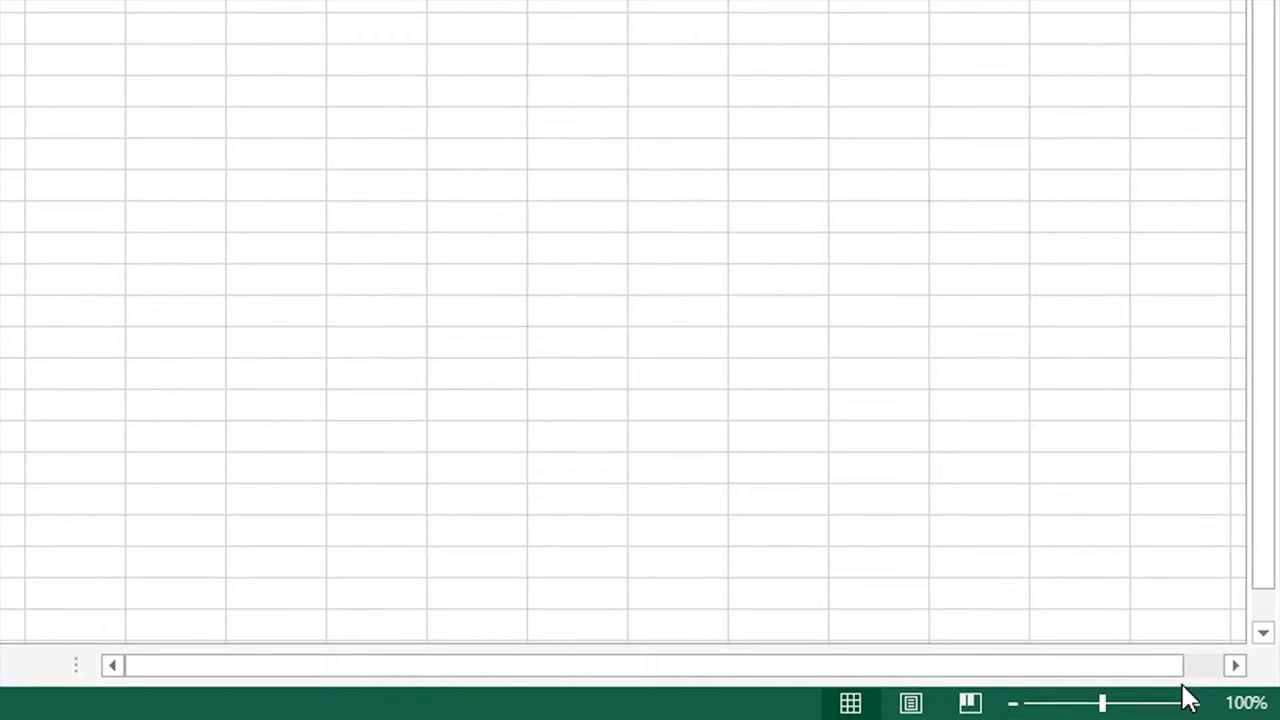
click(1193, 703)
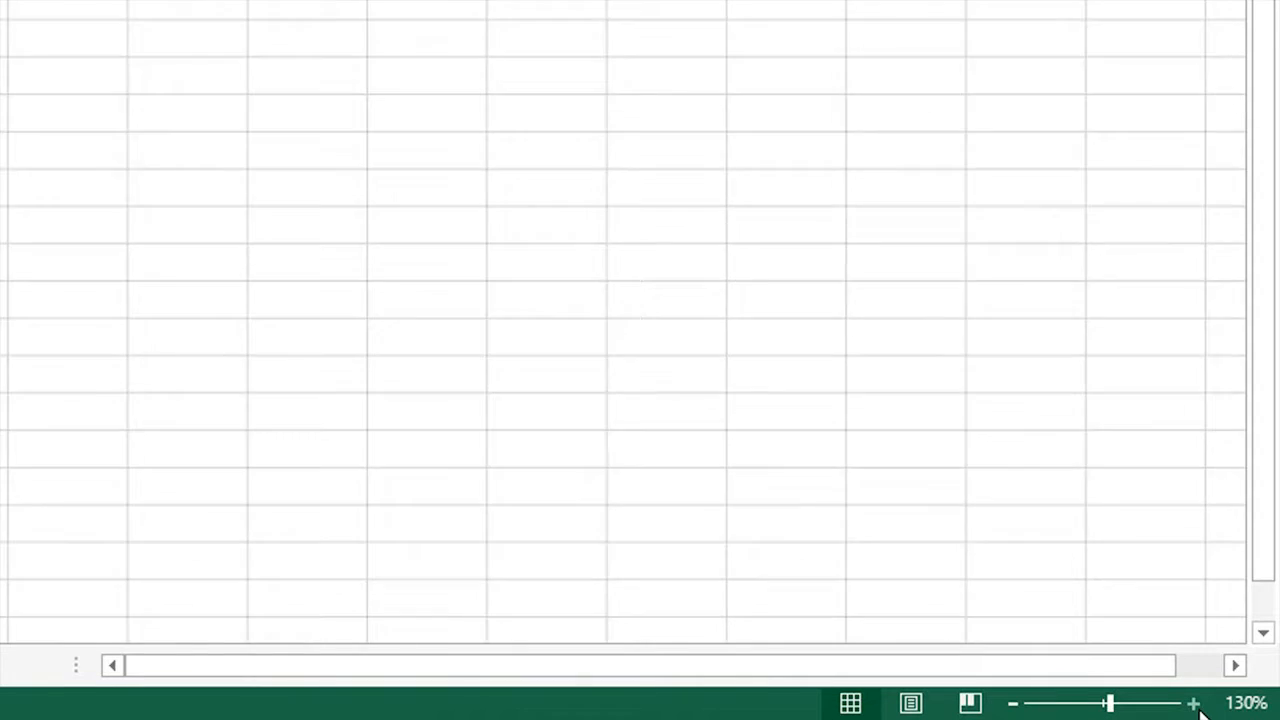
click(1193, 703)
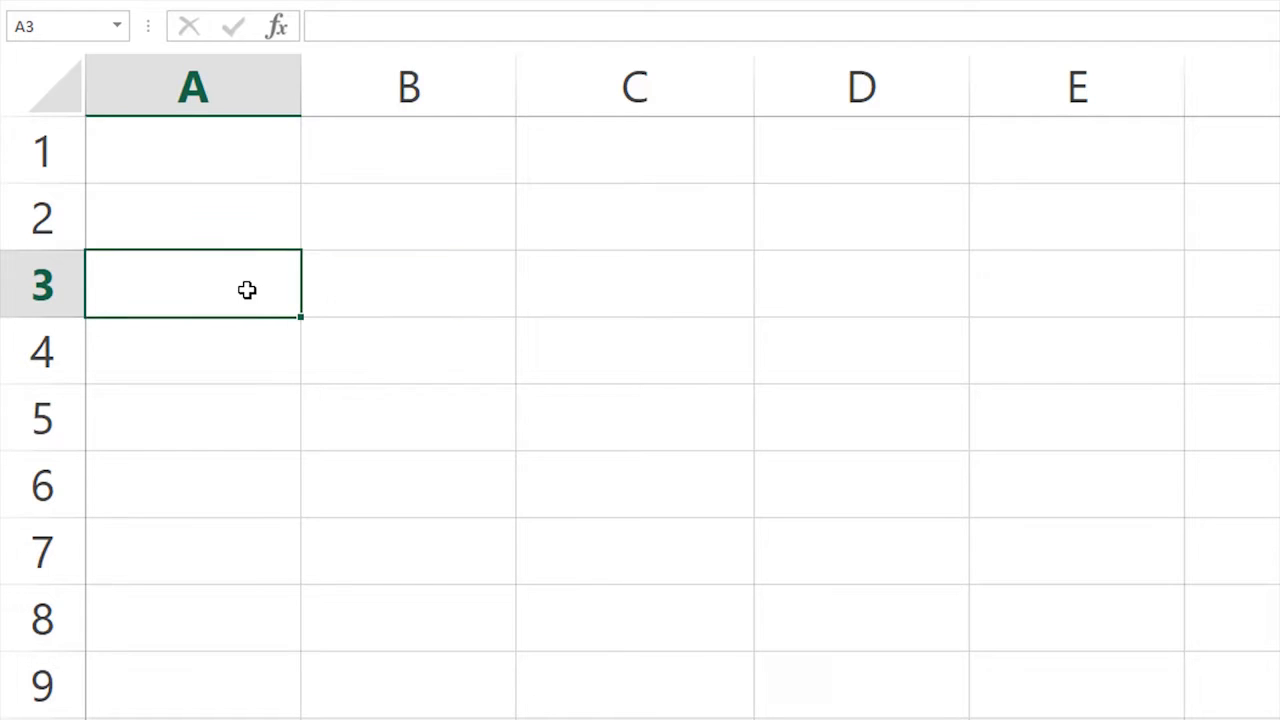
click(408, 284)
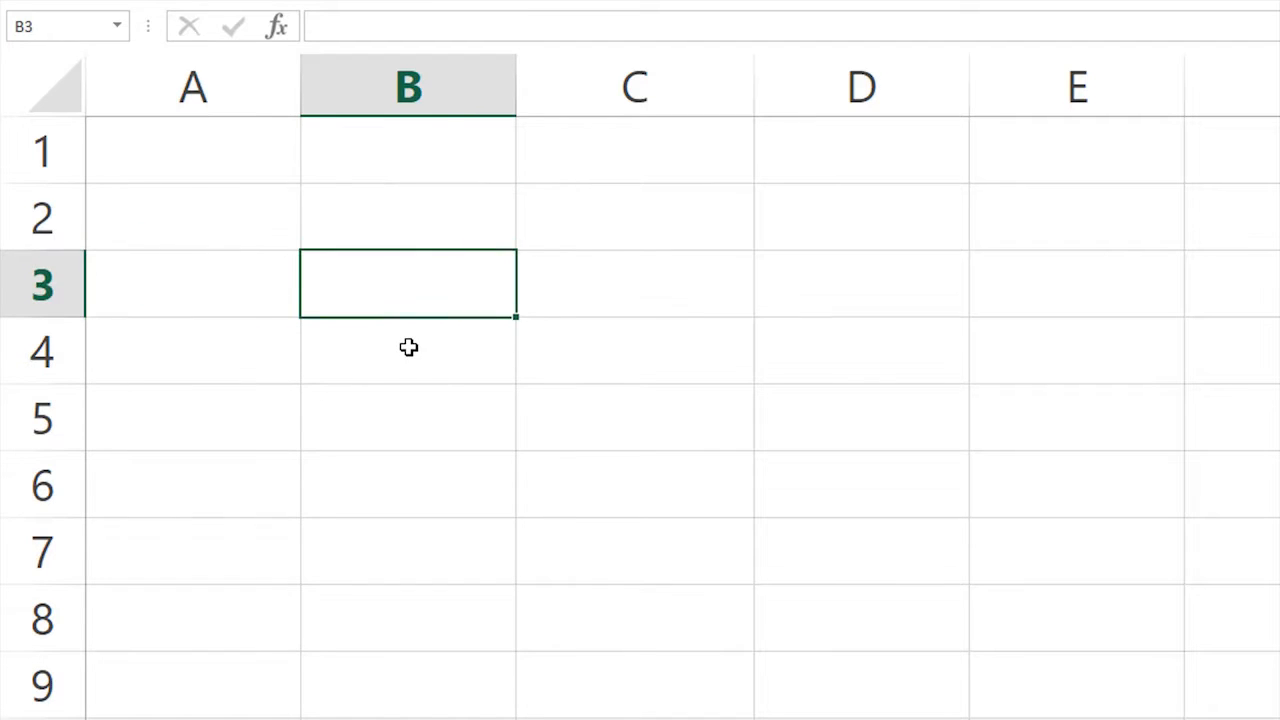
click(407, 351)
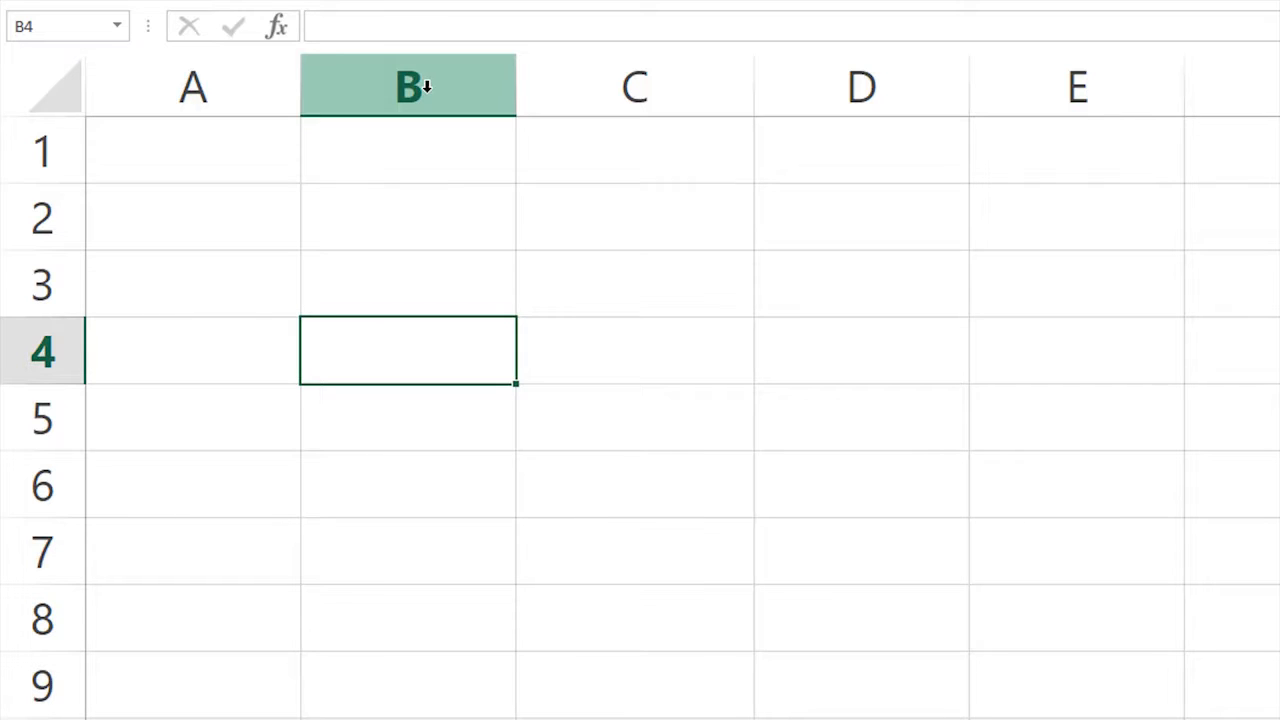
click(407, 86)
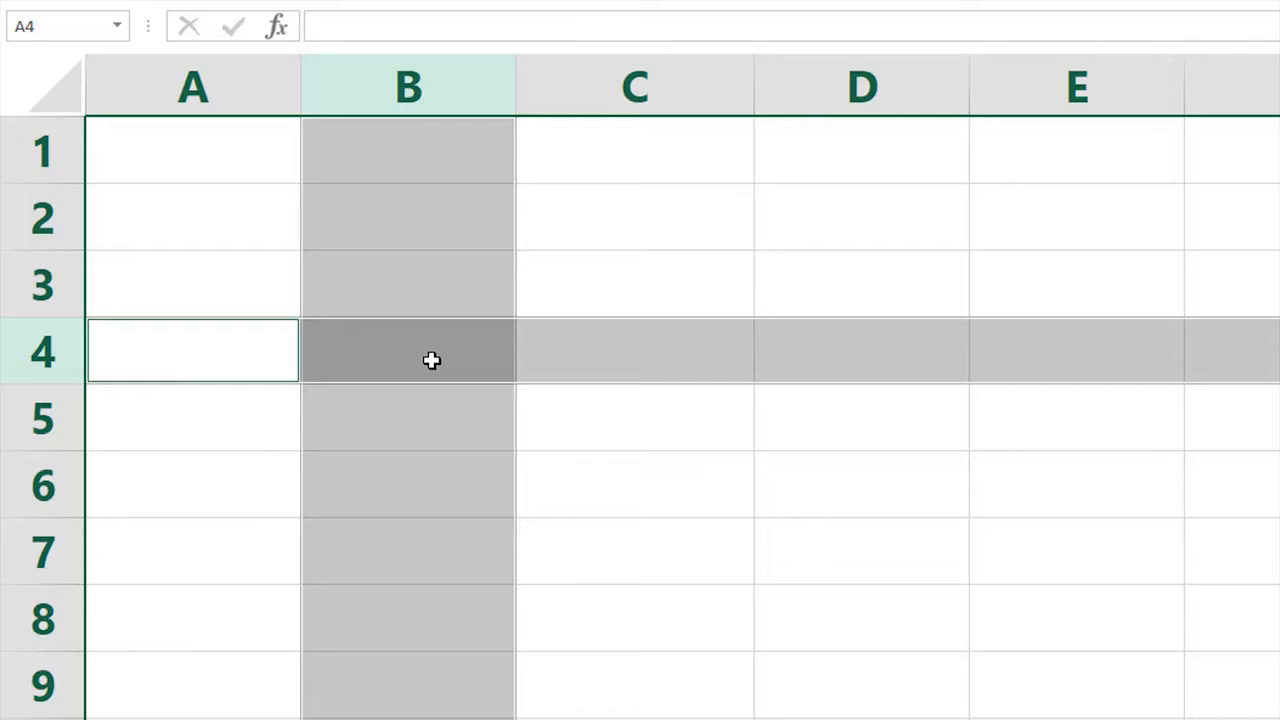
click(408, 351)
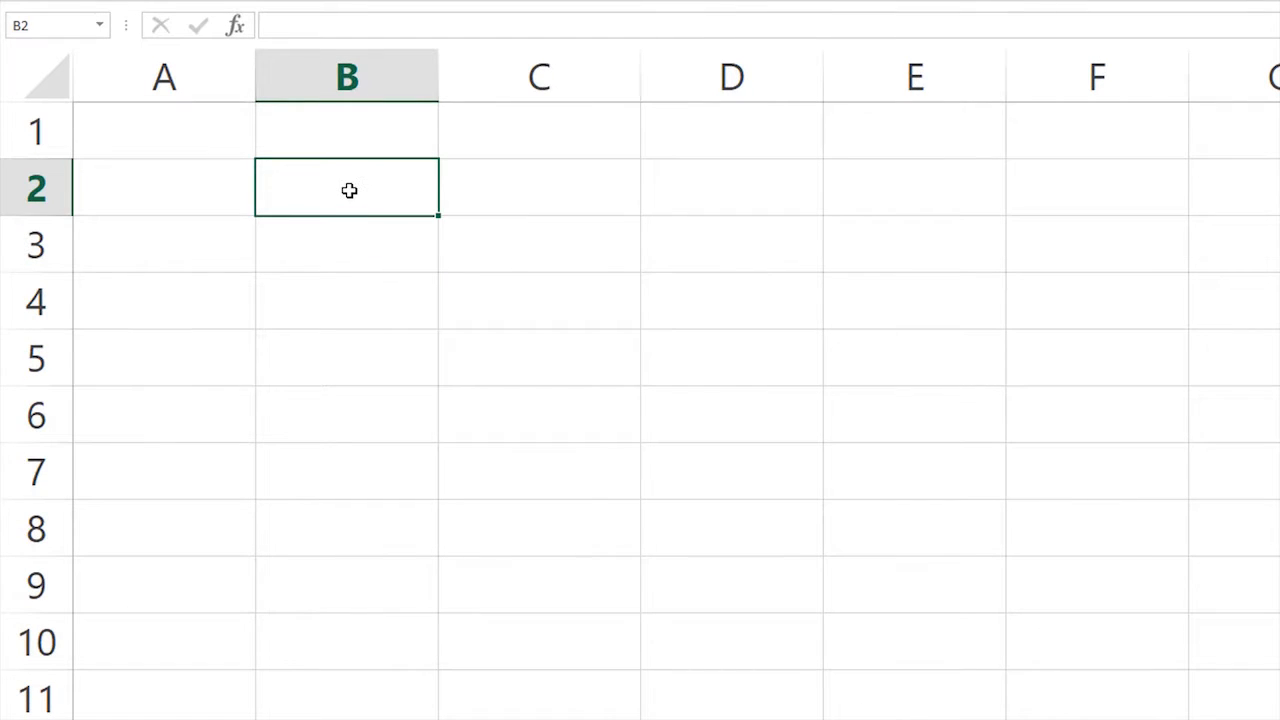
drag(347, 188, 358, 247)
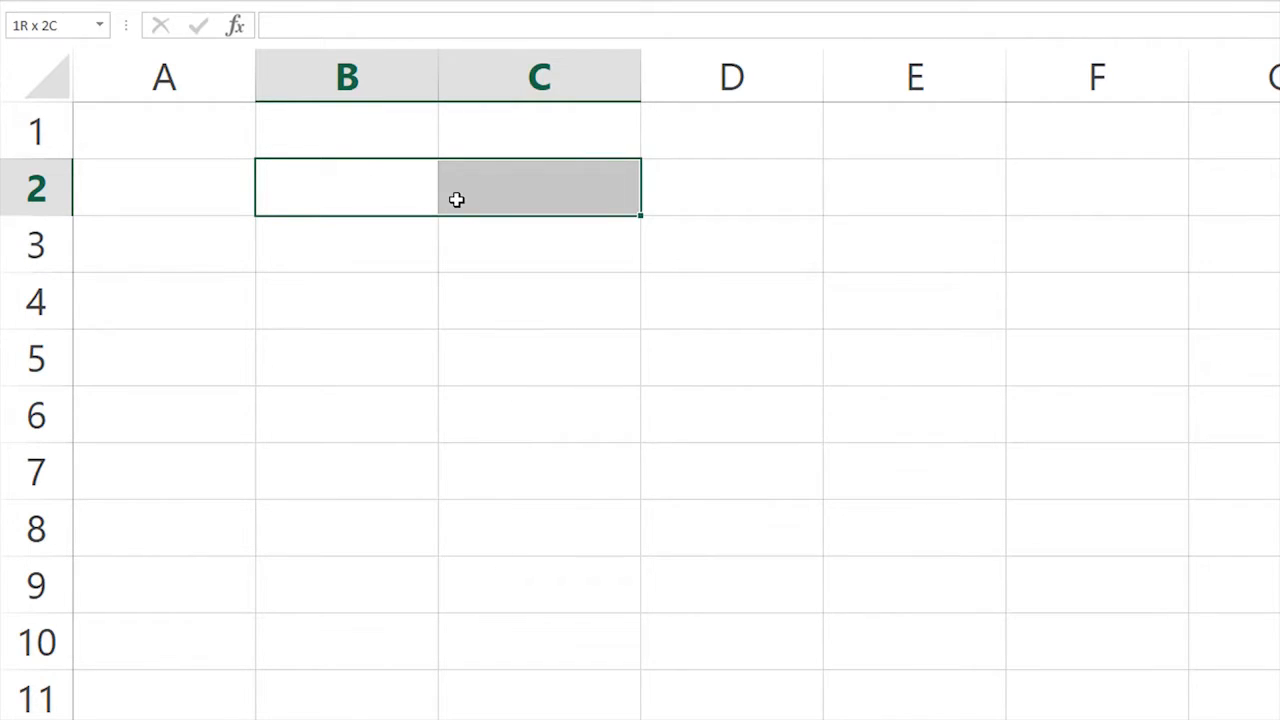
click(347, 188)
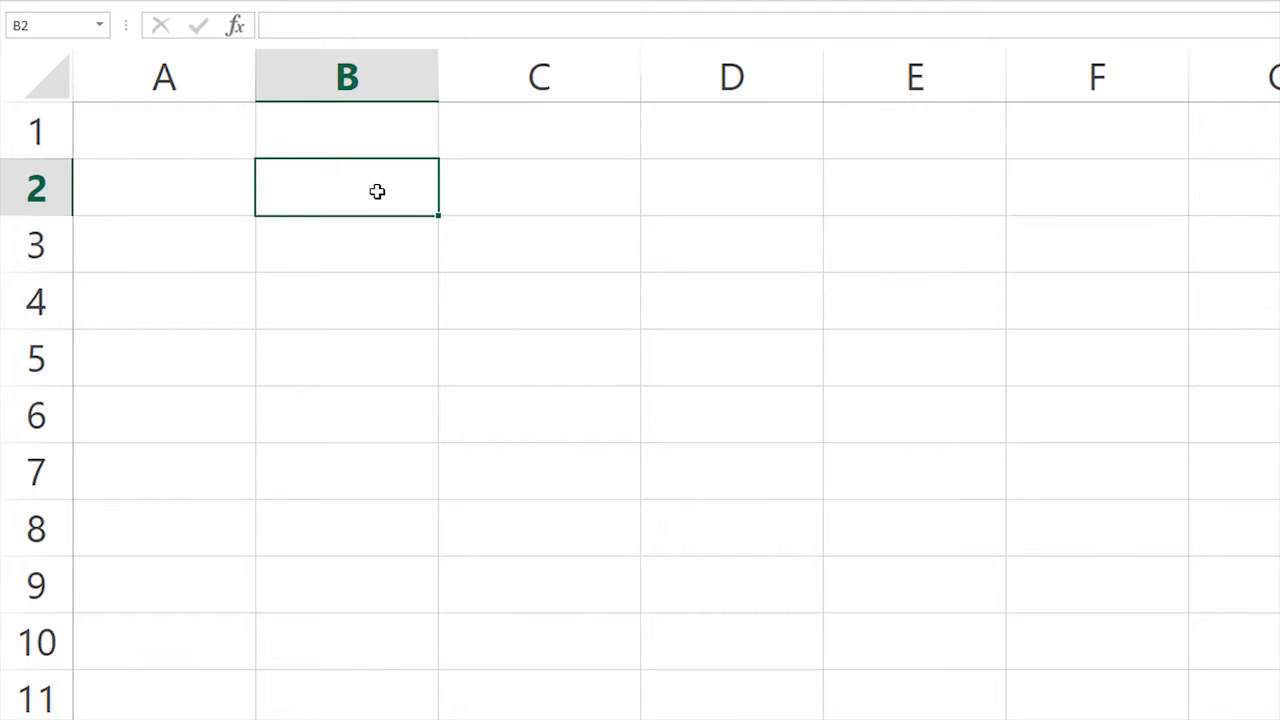
drag(377, 190, 592, 625)
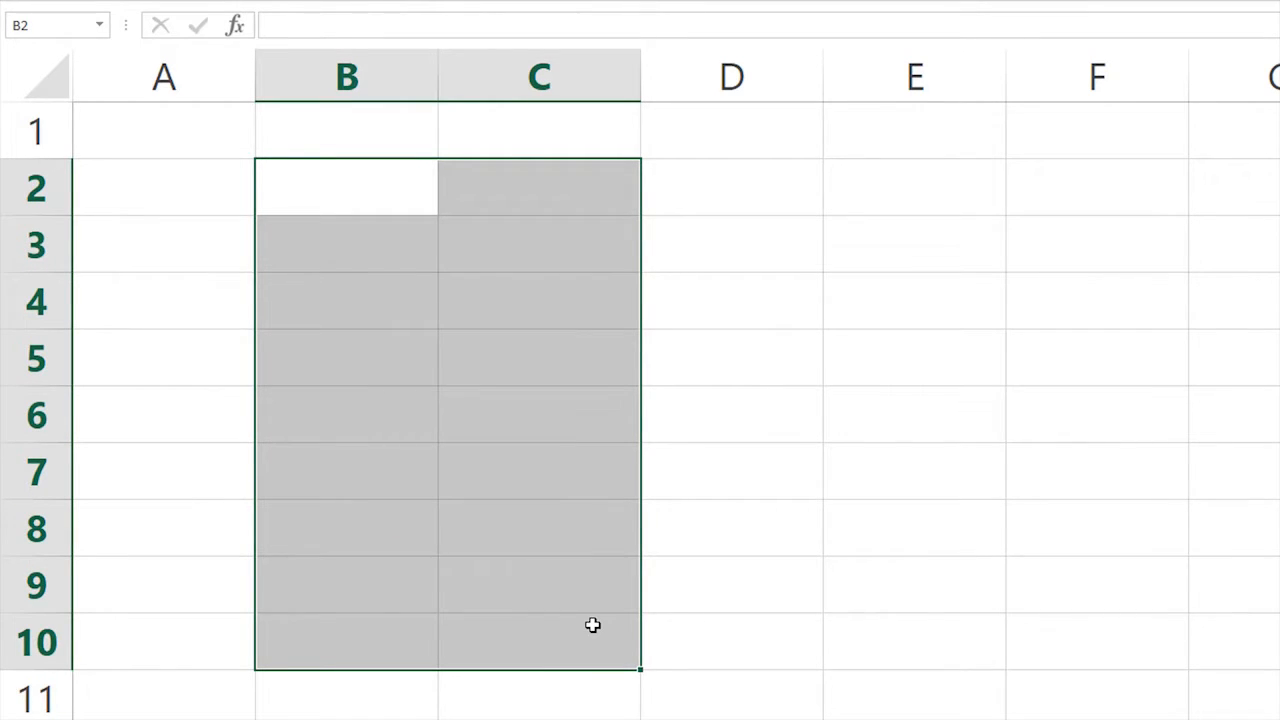
click(731, 187)
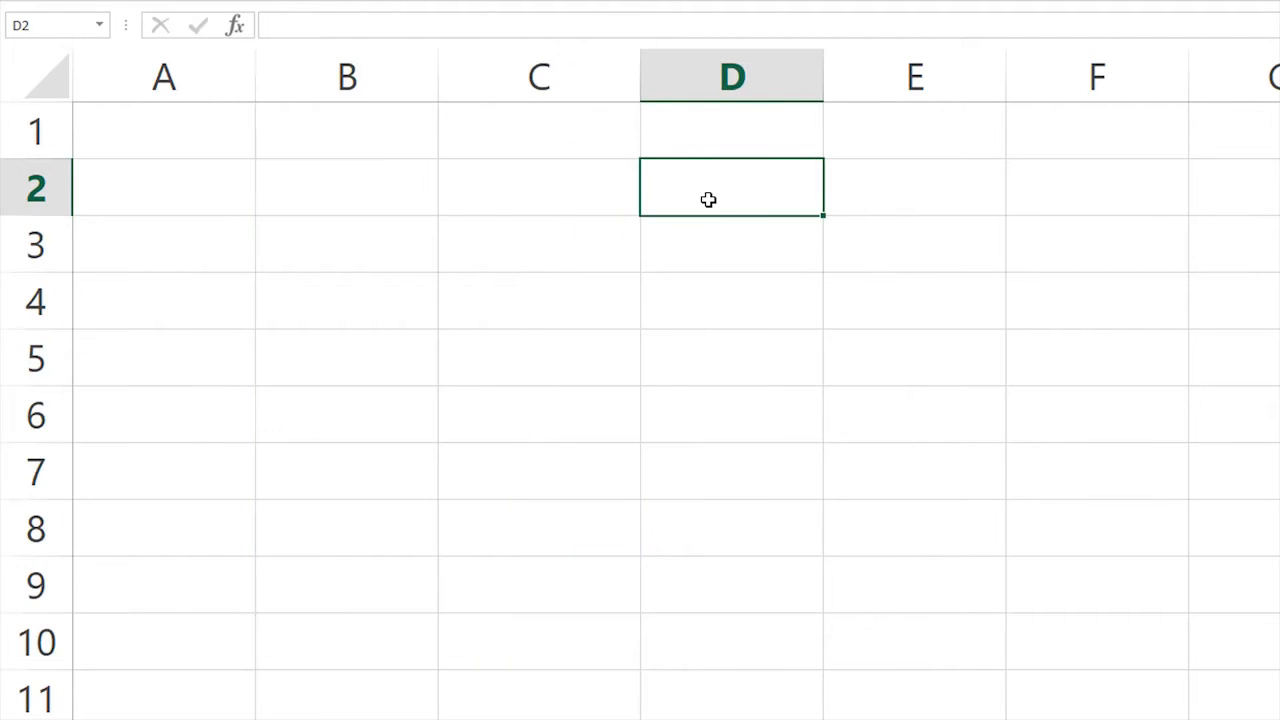
Type the formula =b2:c10 in cell D2, outlining B2 through C10
text(=b)
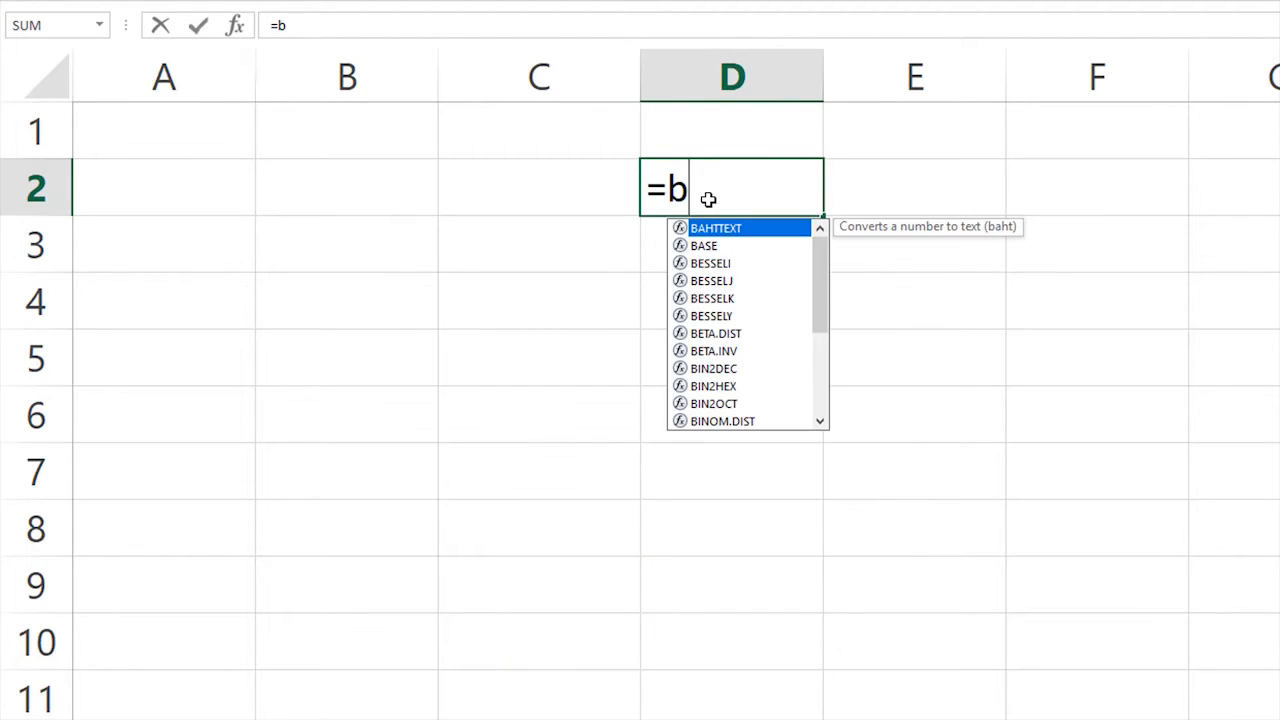
click(347, 187)
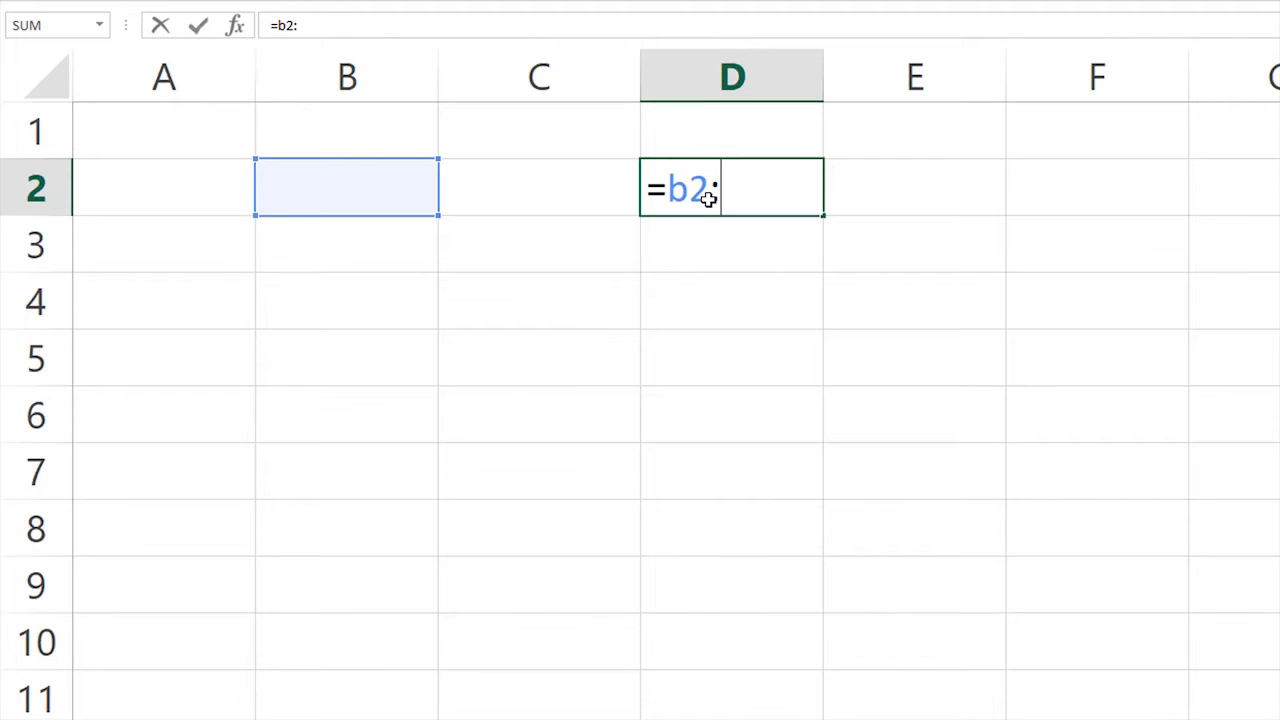
text(c)
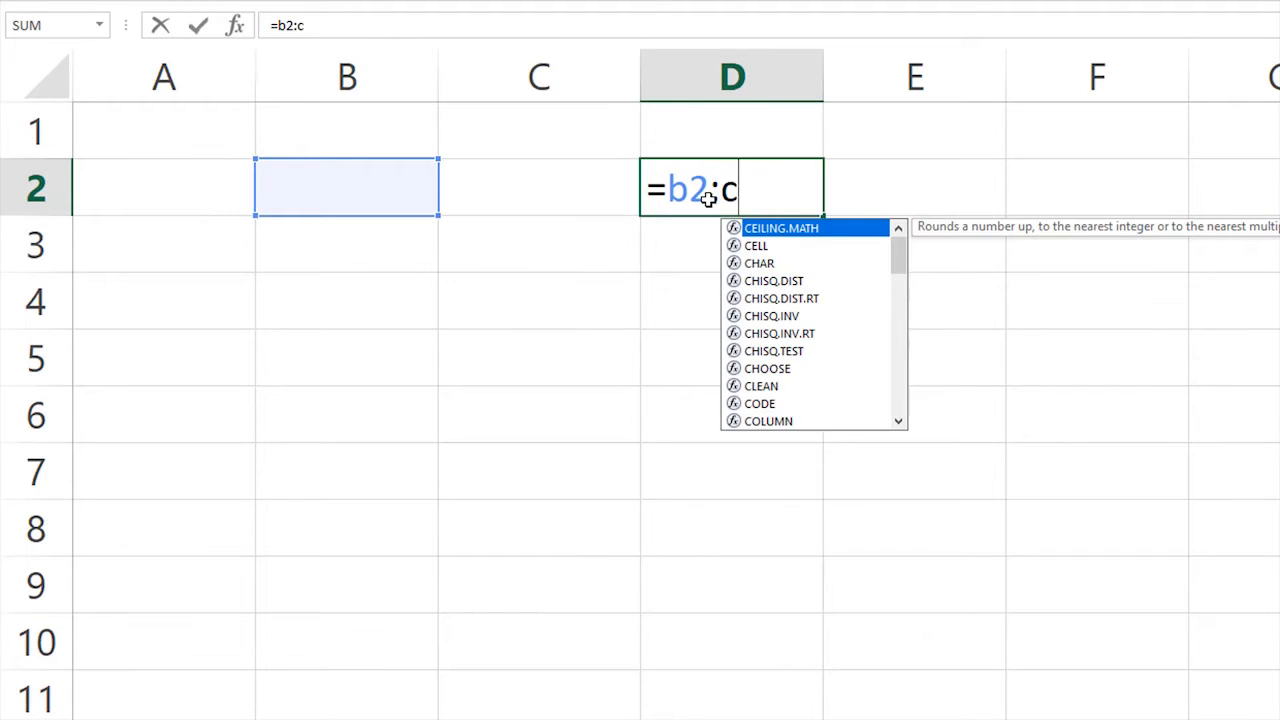
text(10)
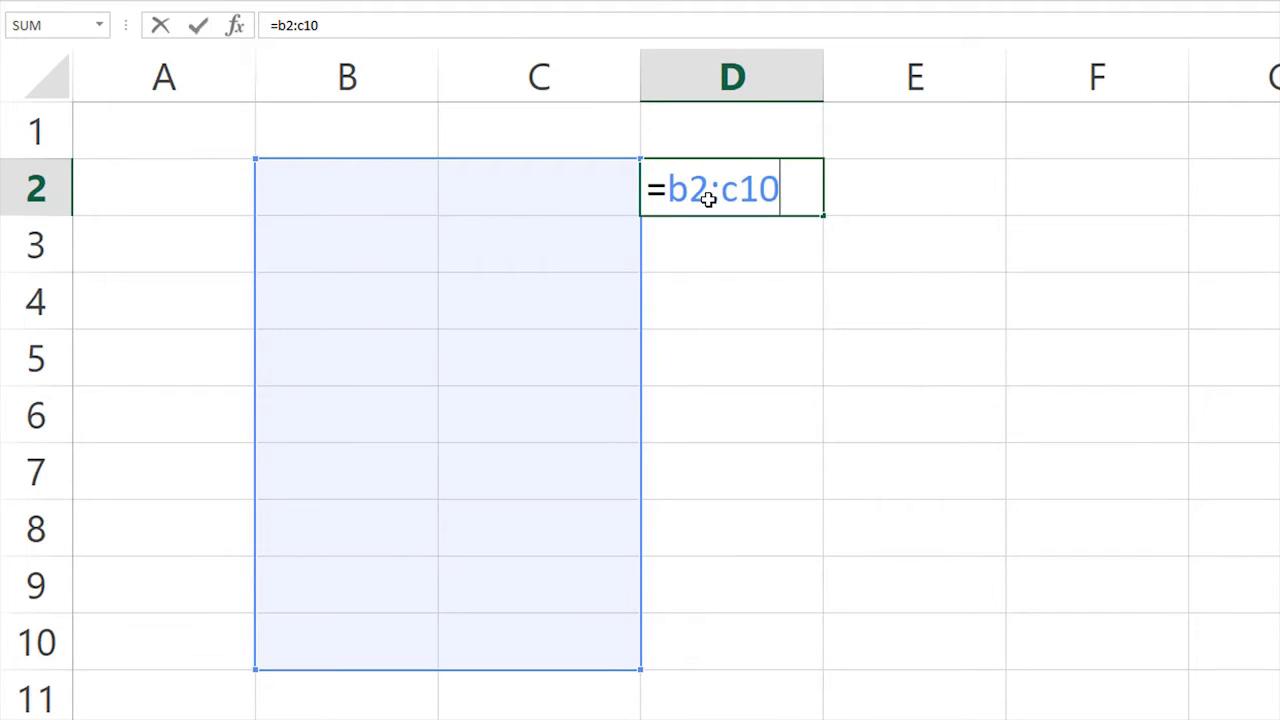